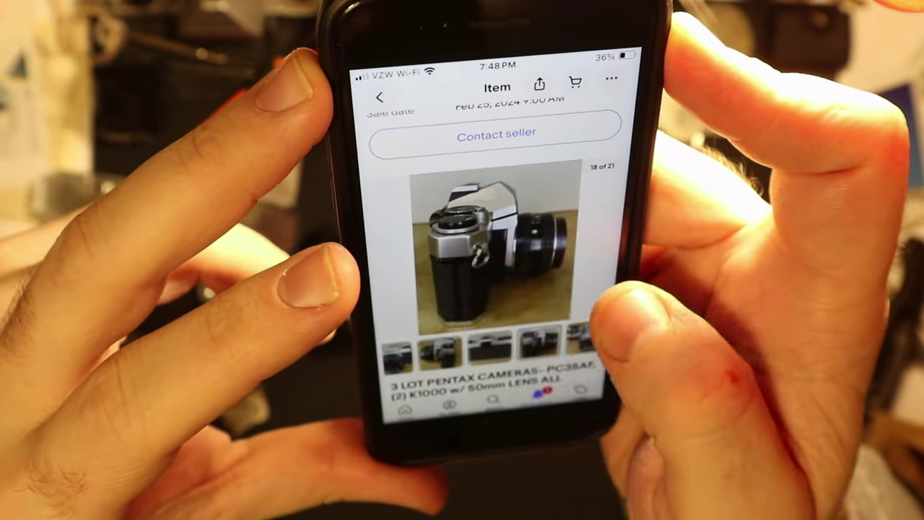
scroll(left, 3)
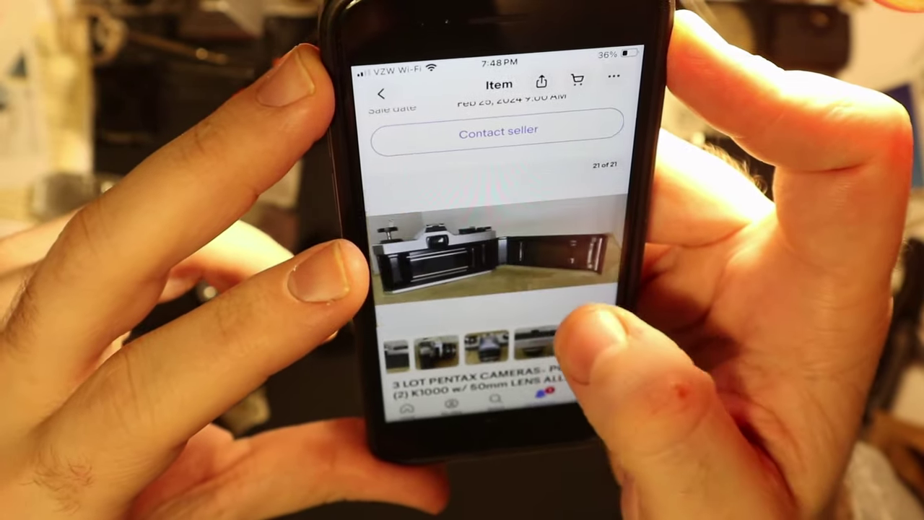